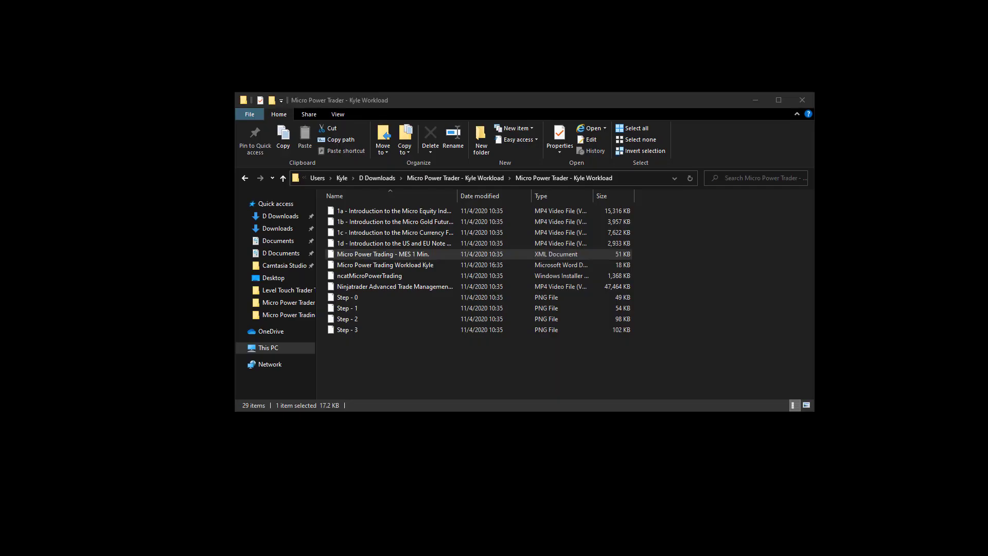
Copy the 'Micro Power Trading - MES 1 Min.' XML template from the Kyle Workload folder
left_click(348, 330)
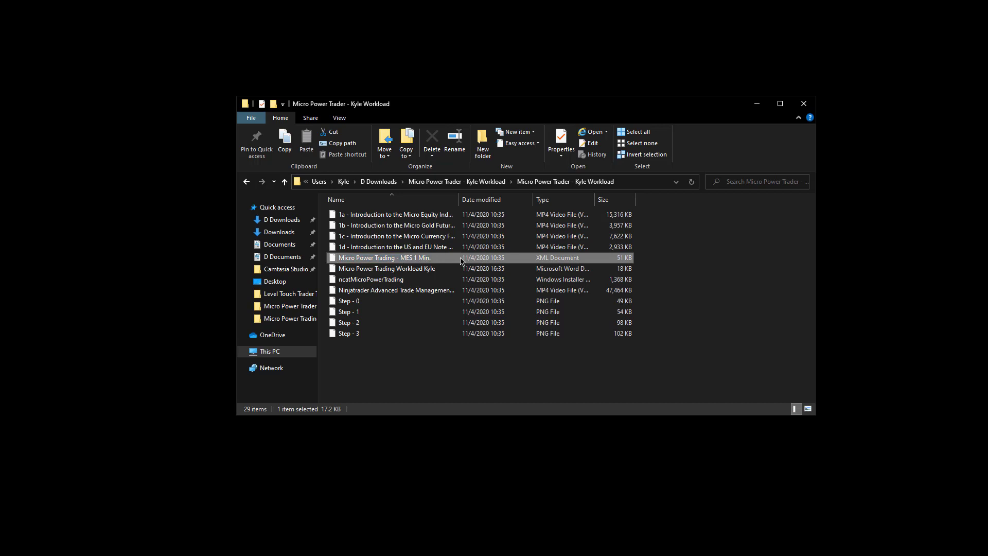
mouse_move(453, 259)
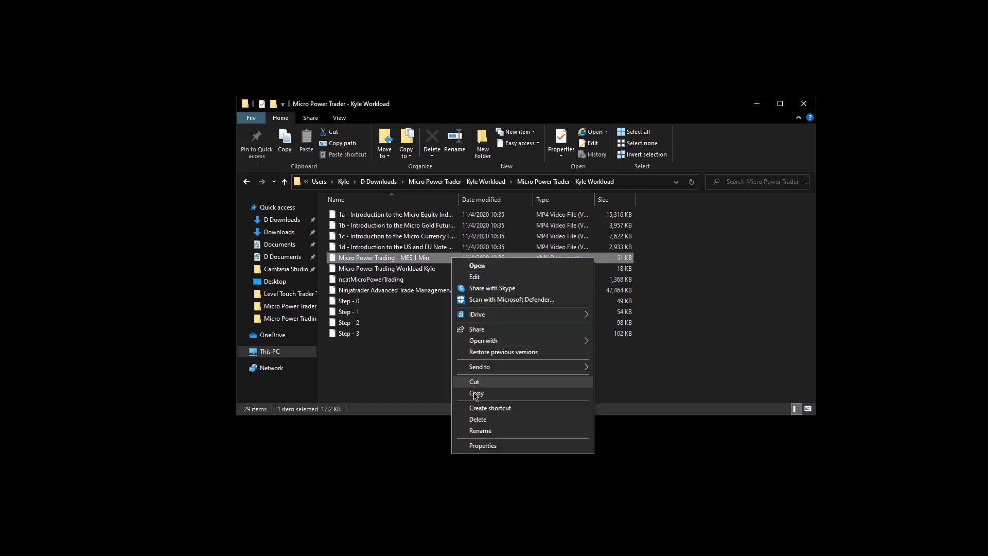
left_click(476, 393)
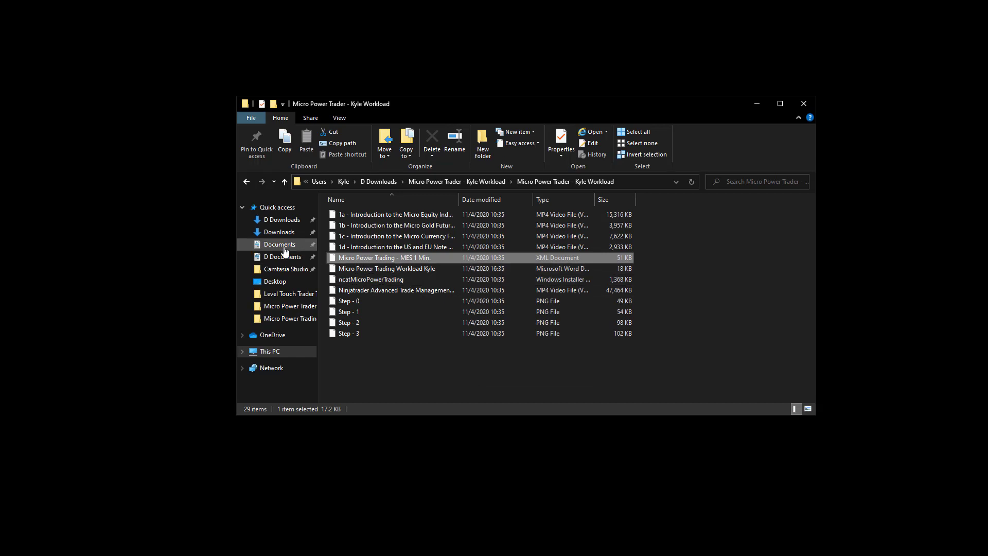
Navigate to Documents > NinjaTrader 8 > templates > Chart to reach the chart templates folder
left_click(278, 244)
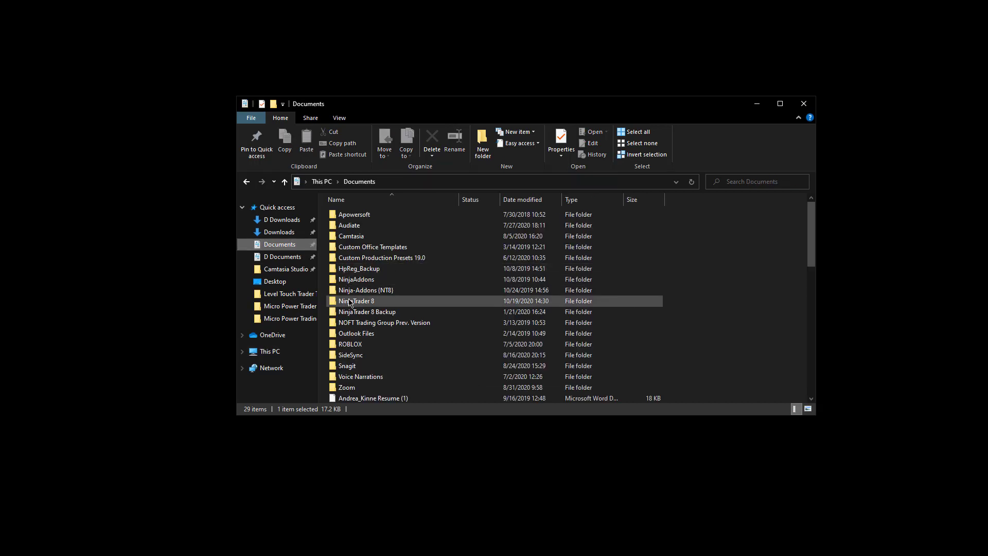
double_click(356, 301)
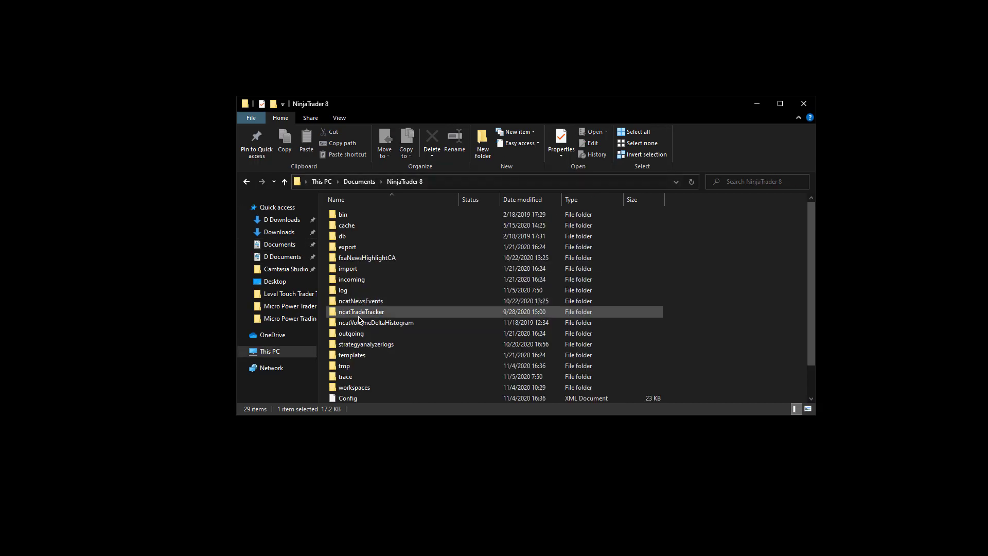
double_click(352, 354)
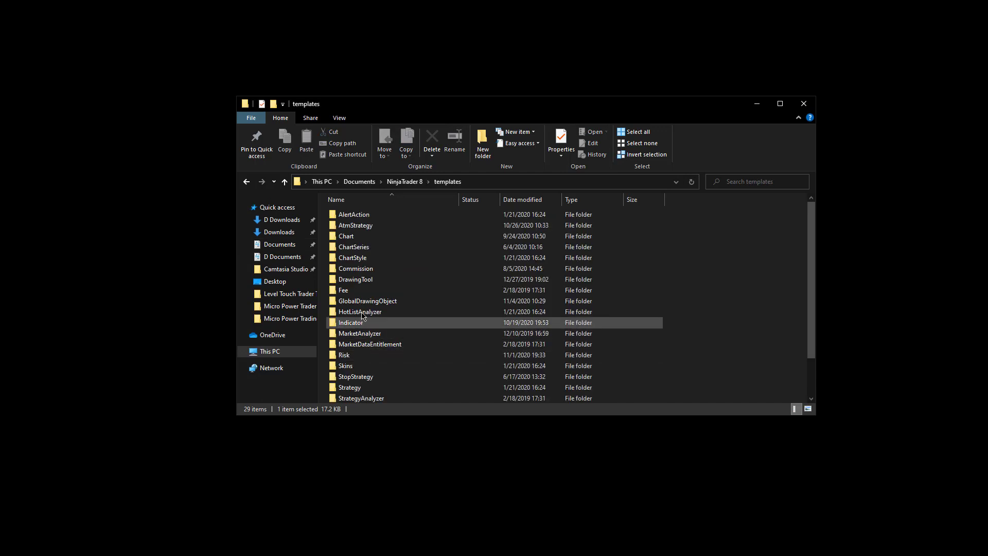
double_click(346, 235)
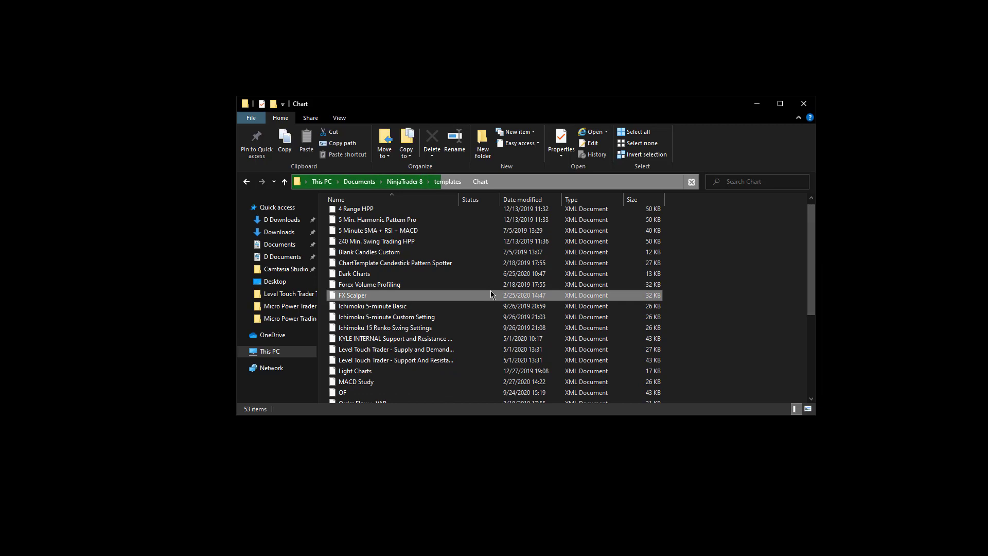
scroll("down", 3)
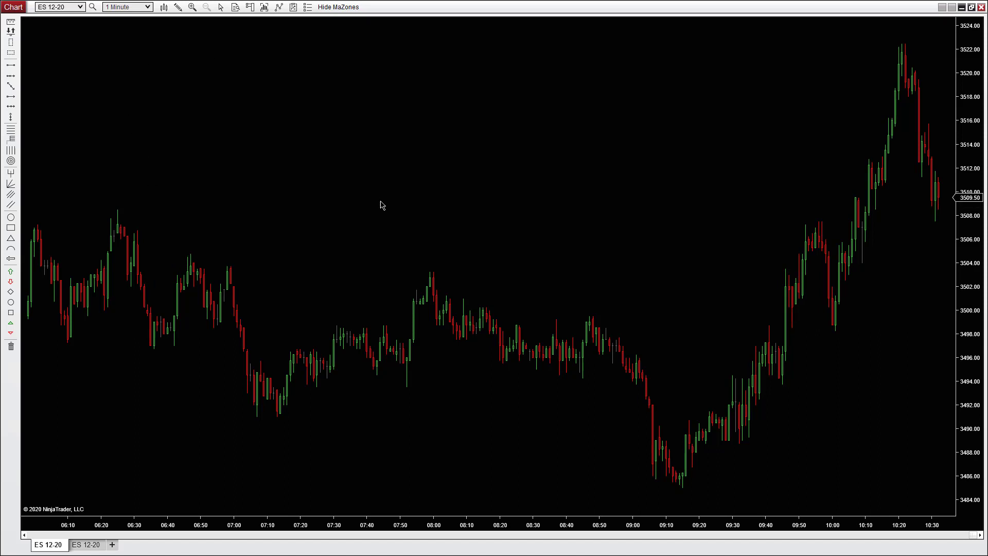
Bring up the template Load dialog from the ES 12-20 chart's context menu via Templates > Load
right_click(380, 204)
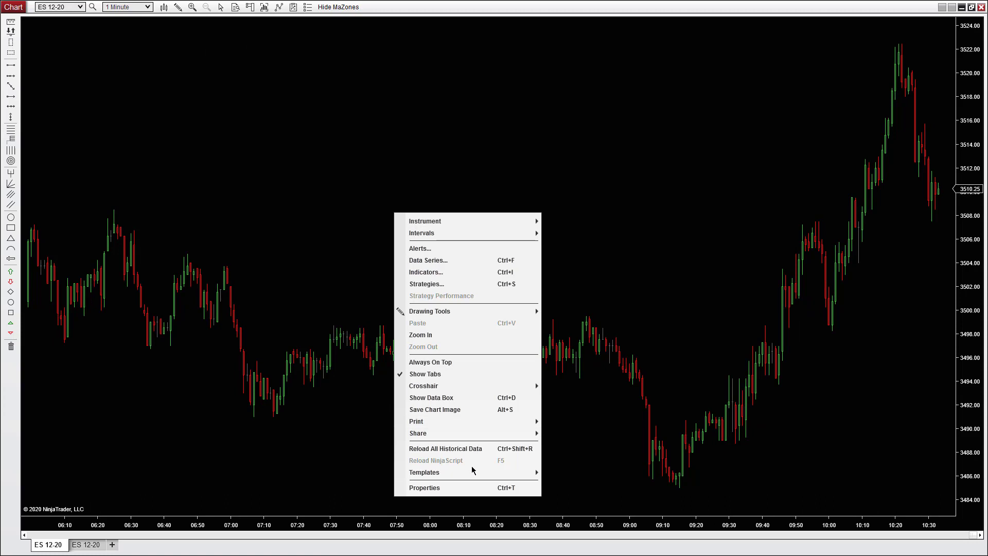
left_click(565, 480)
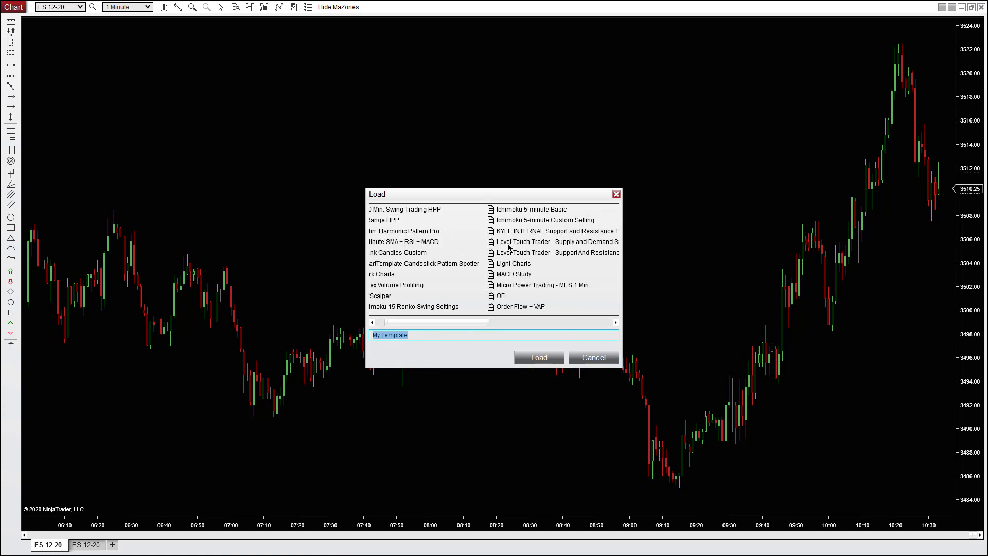
Load the 'Micro Power Trading - MES 1 Min.' template onto the ES 12-20 chart
left_click(539, 358)
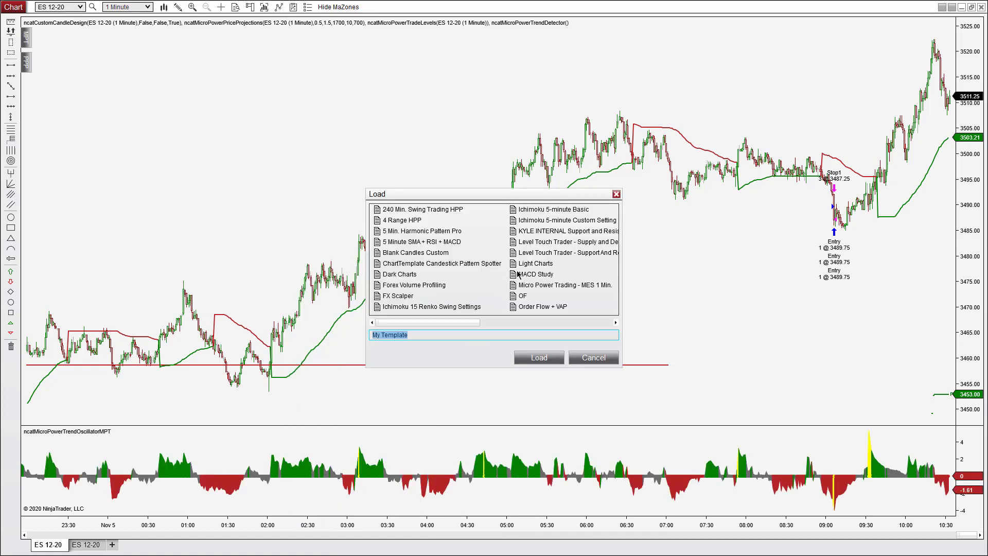
mouse_move(535, 306)
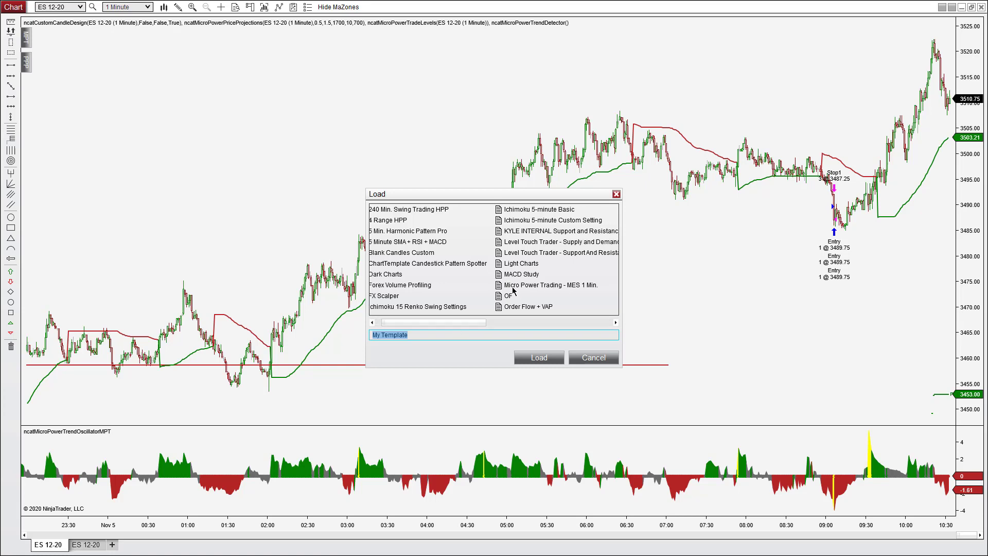
left_click(550, 284)
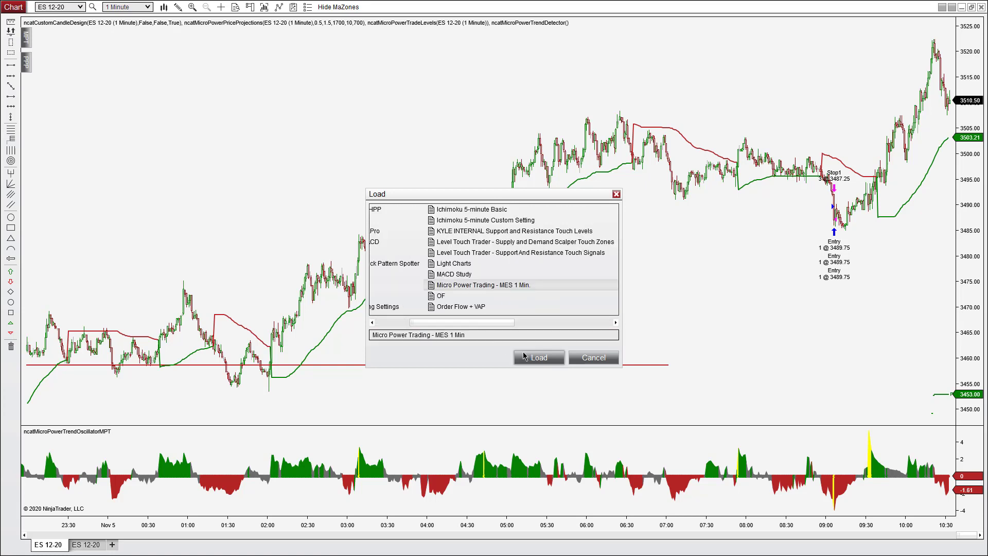
left_click(540, 357)
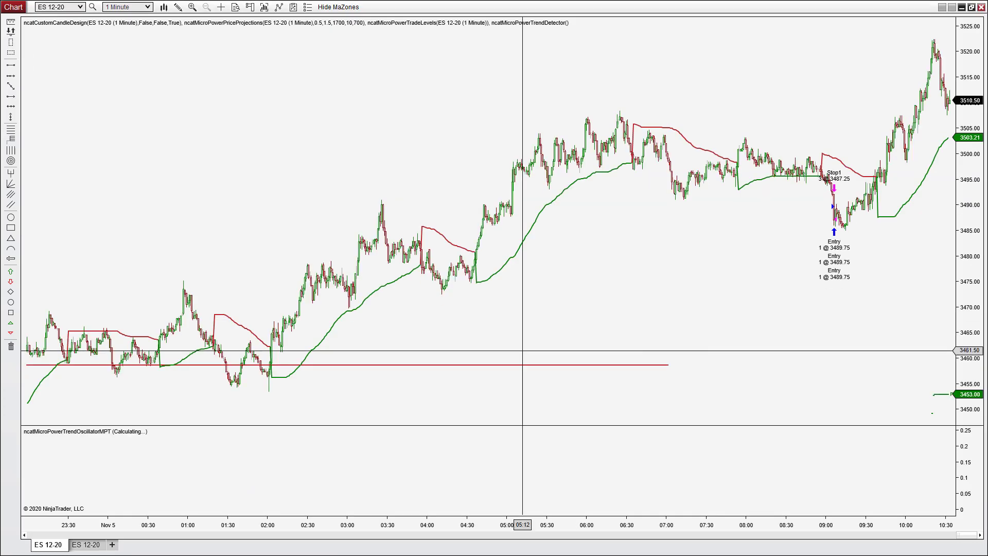